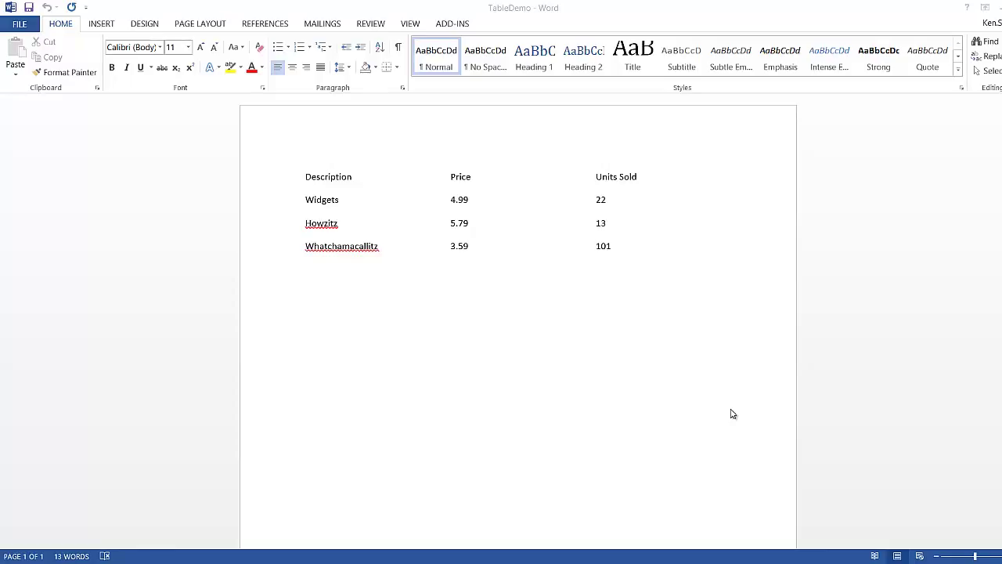
mouse_move(731, 407)
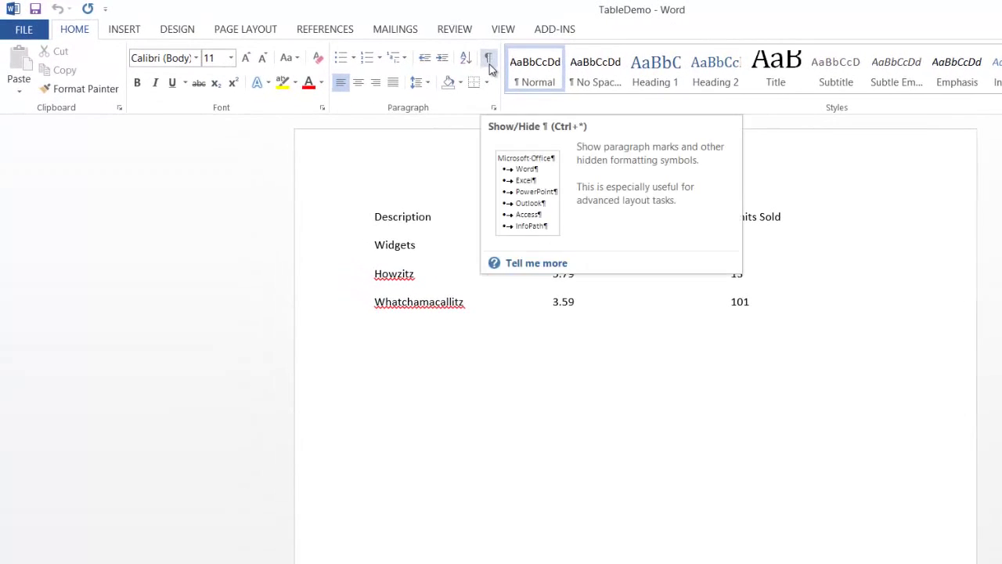
Step: Turn on Show/Hide ¶ to reveal the tab and paragraph marks in the product list
left_click(488, 58)
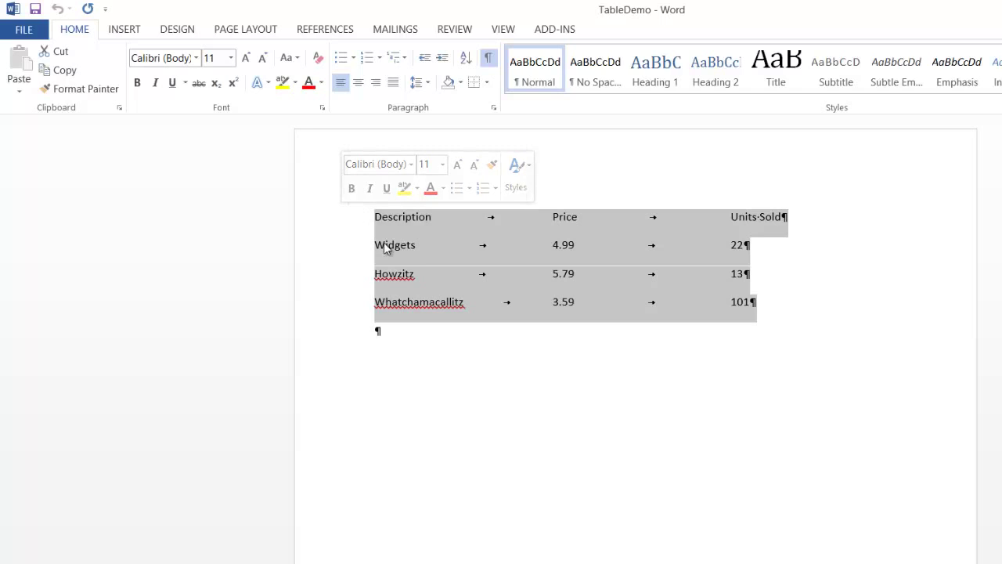
mouse_move(124, 29)
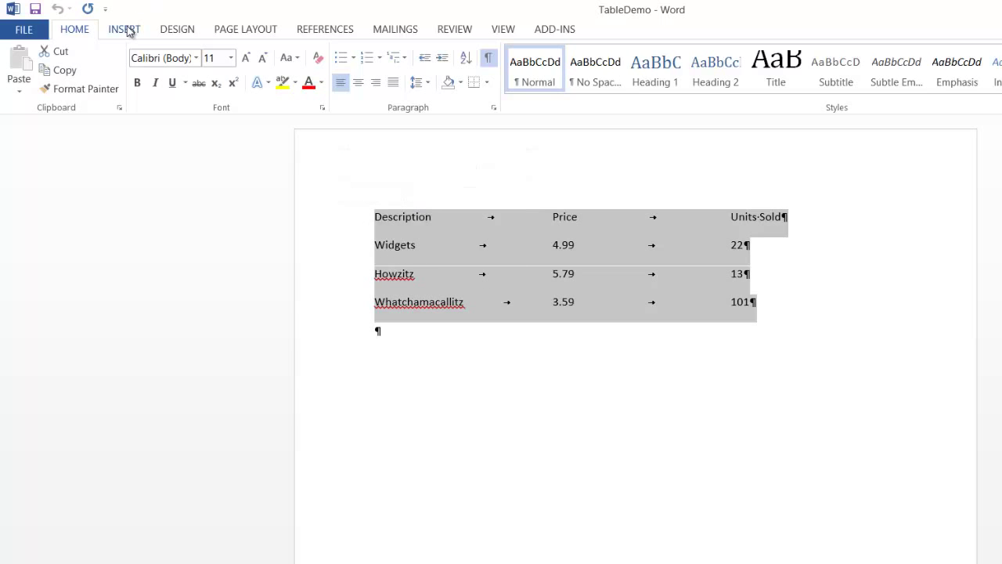
Step: Convert the selected product lines to a table with 3 columns, separated at tabs
left_click(124, 29)
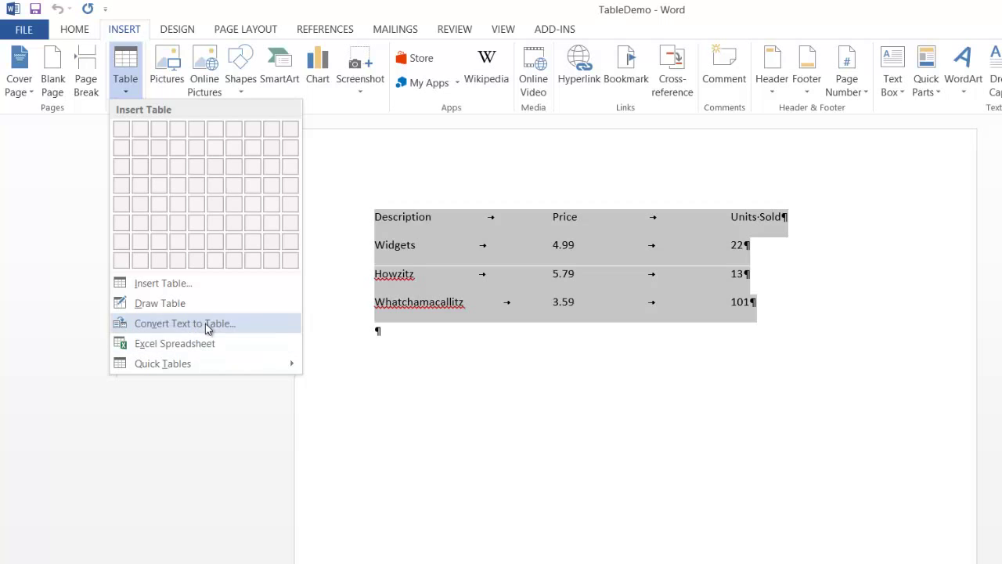
left_click(185, 323)
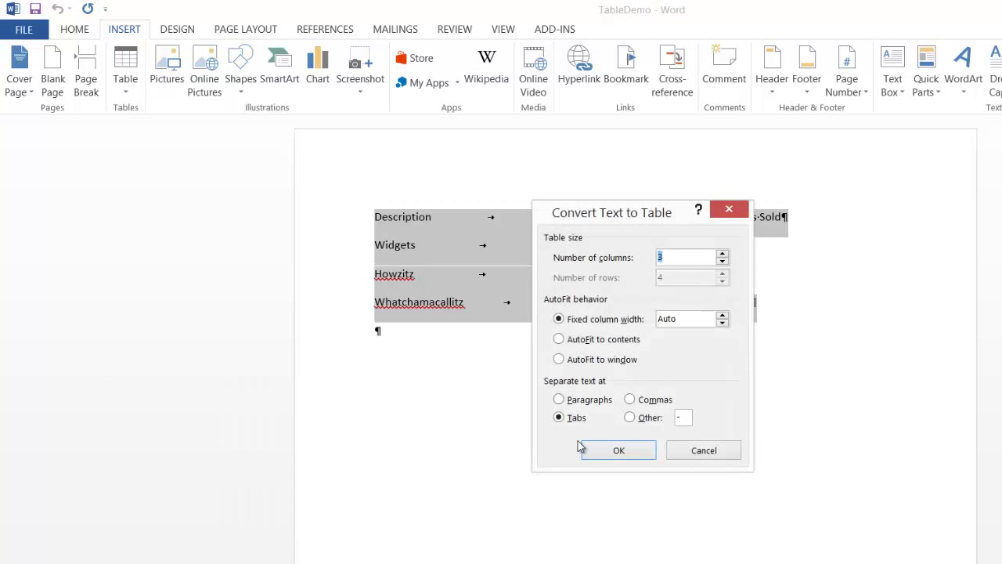
mouse_move(617, 449)
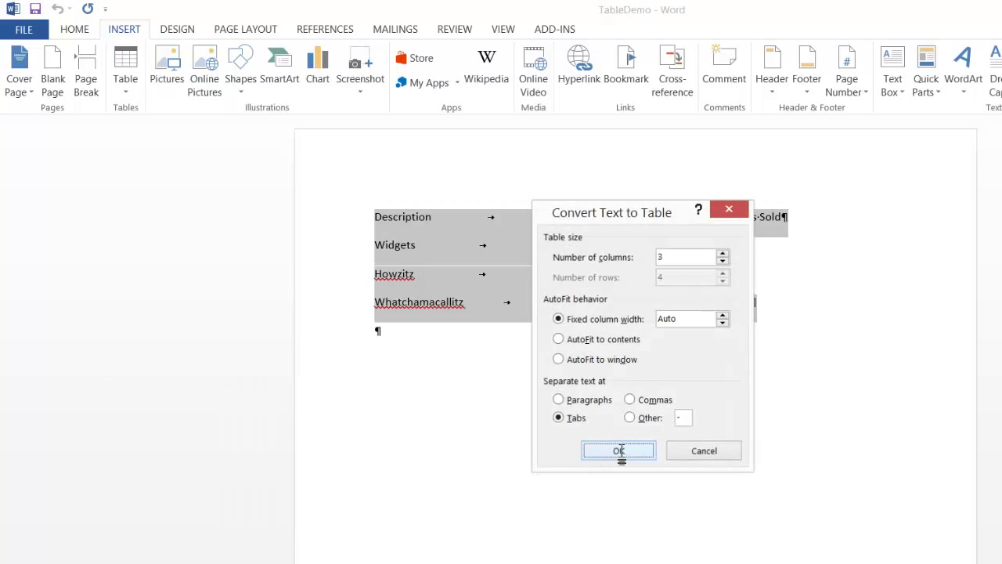
left_click(617, 451)
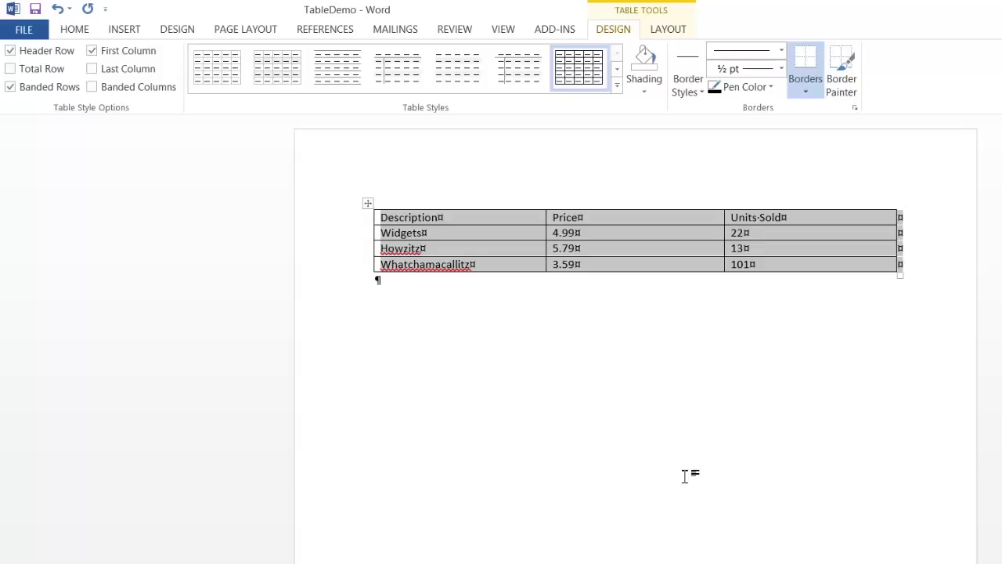
mouse_move(605, 264)
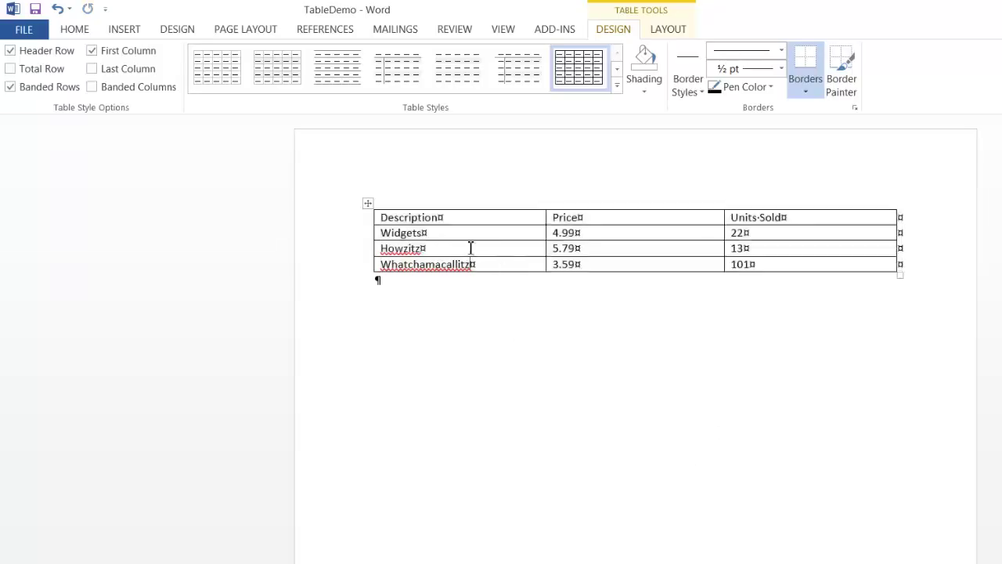
left_click(350, 248)
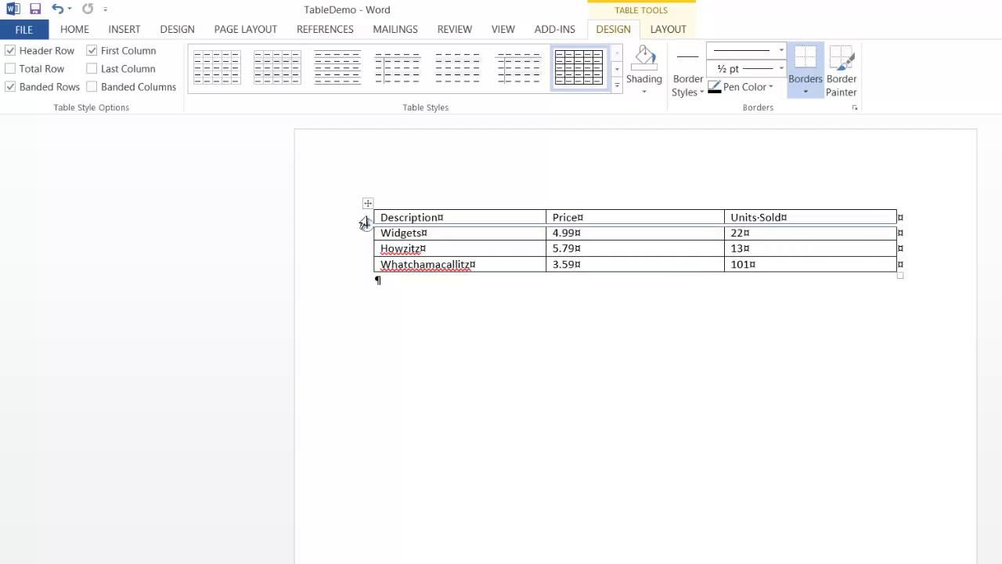
left_click(368, 204)
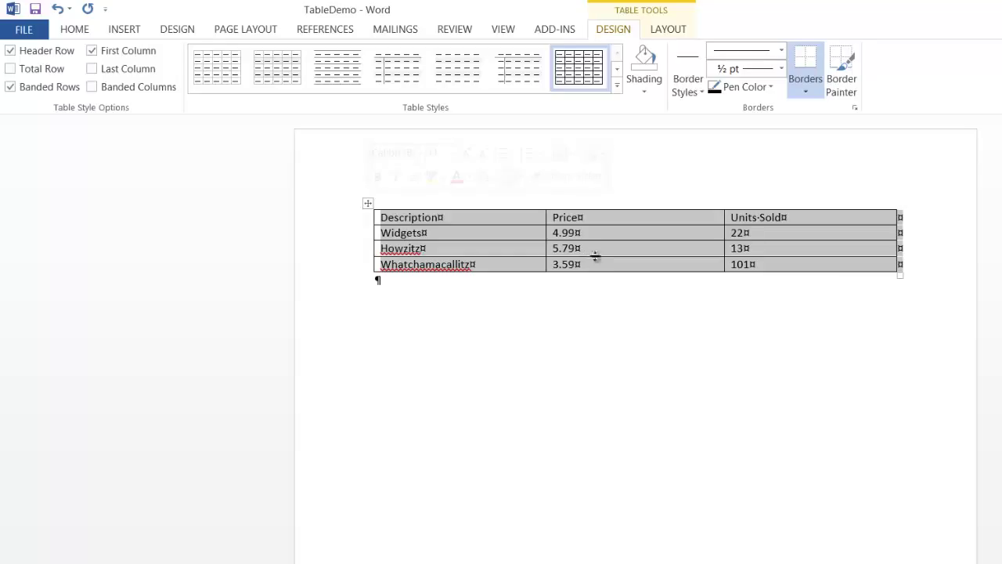
mouse_move(614, 29)
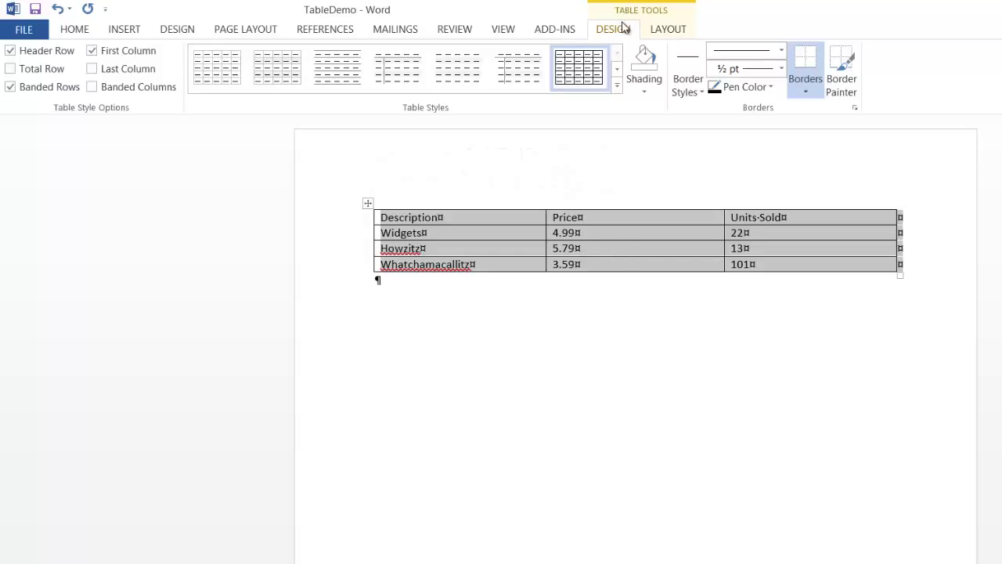
mouse_move(621, 31)
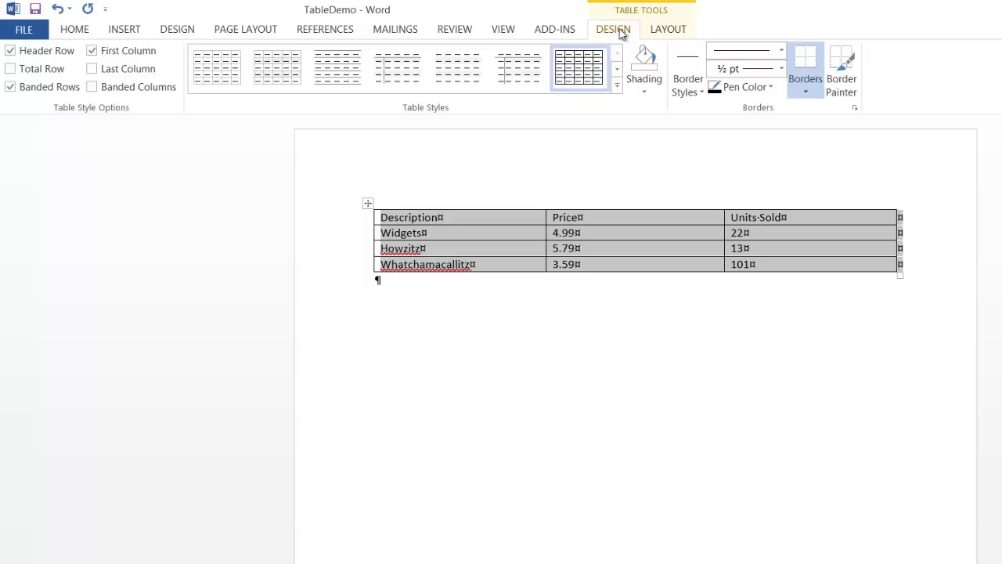
Step: Apply the Grid Table 4 - Accent 5 style to the product table
left_click(618, 88)
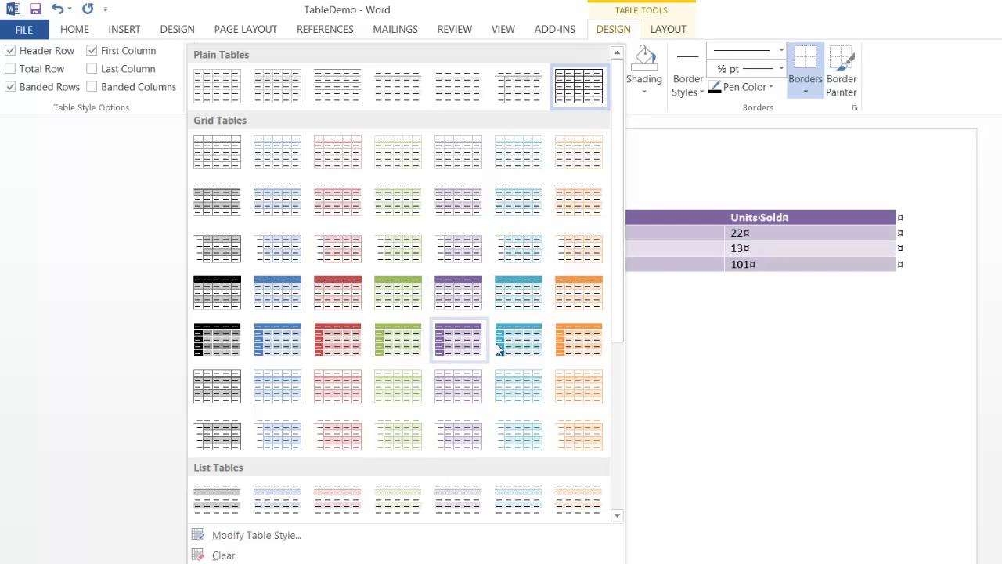
mouse_move(517, 339)
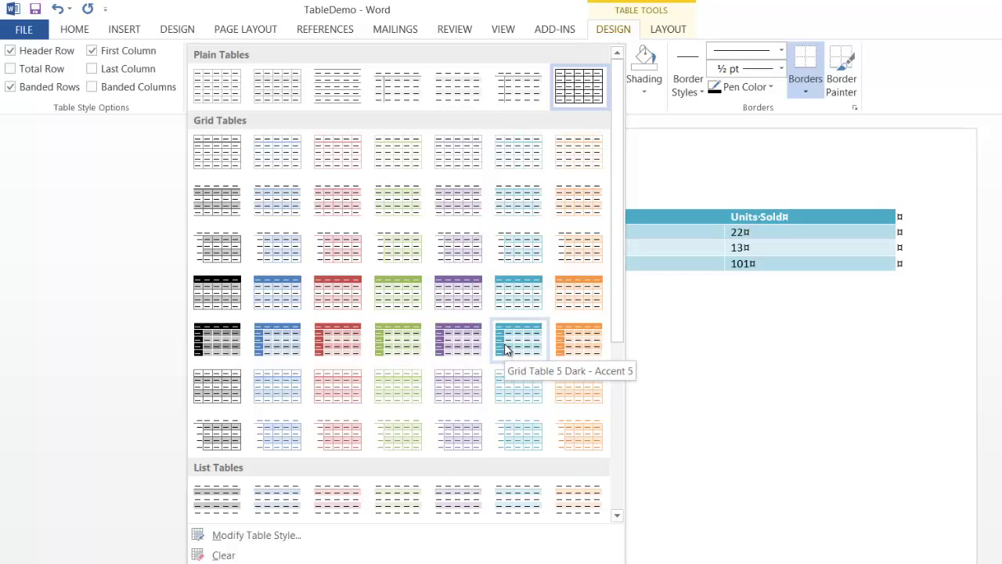
mouse_move(518, 300)
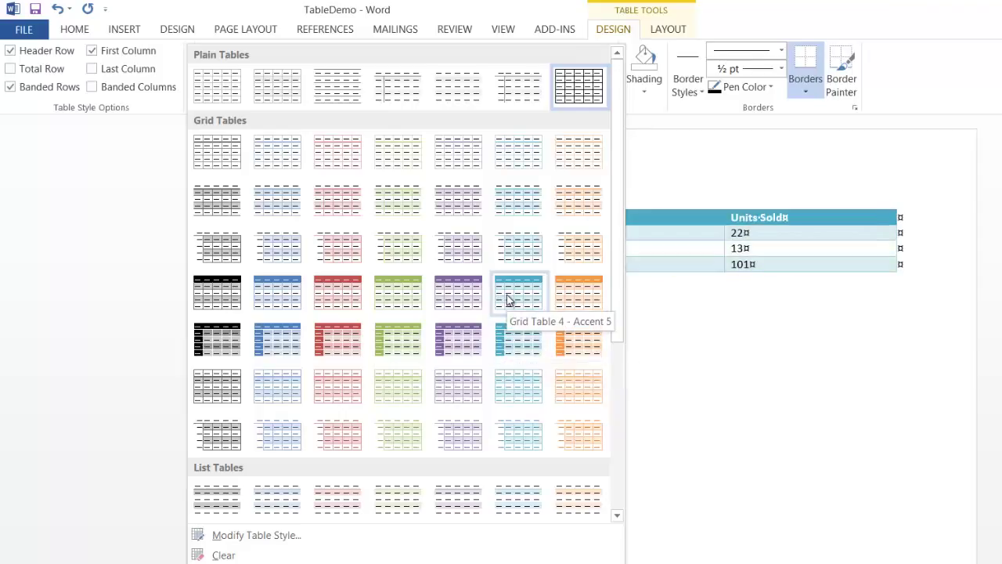
left_click(518, 293)
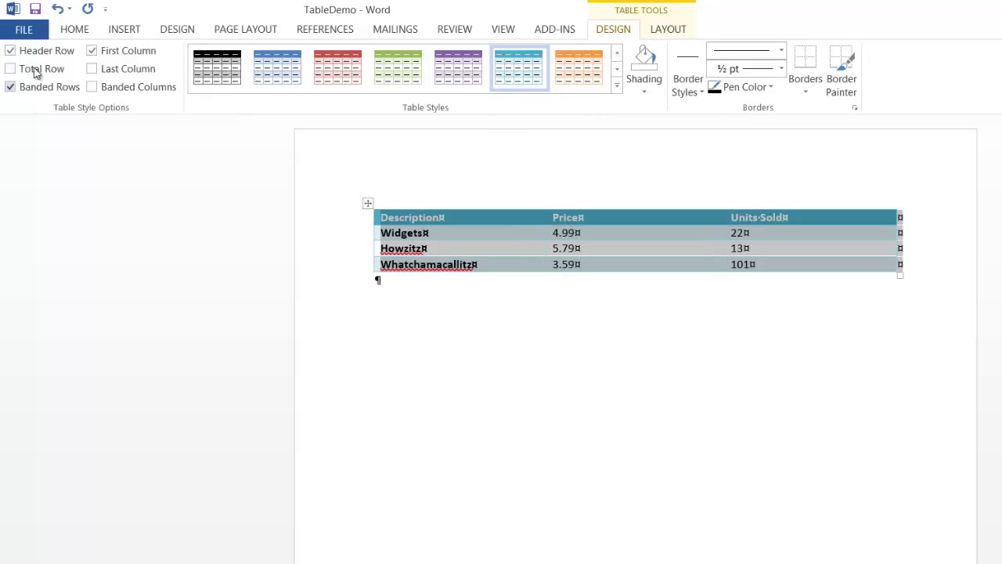
mouse_move(11, 69)
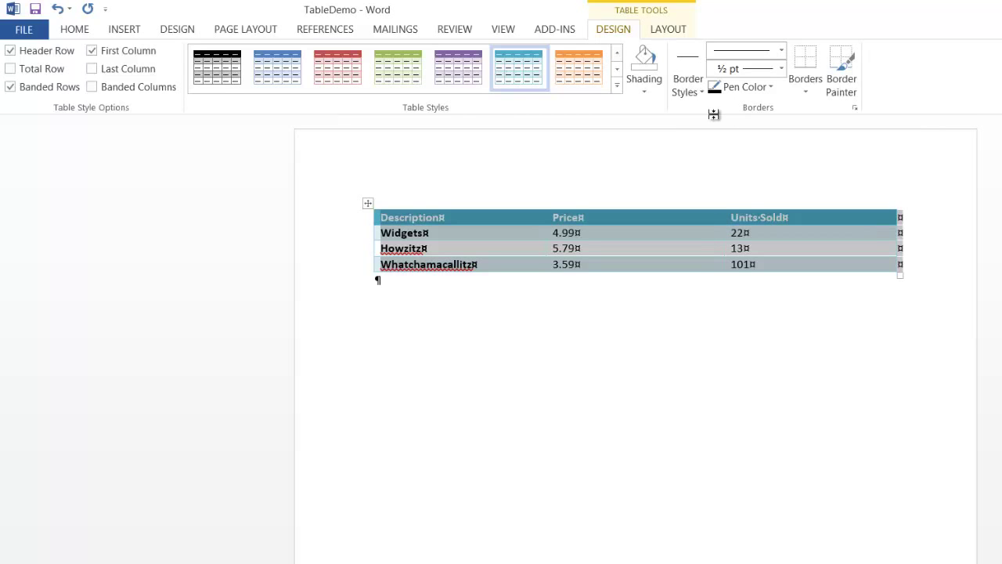
mouse_move(687, 74)
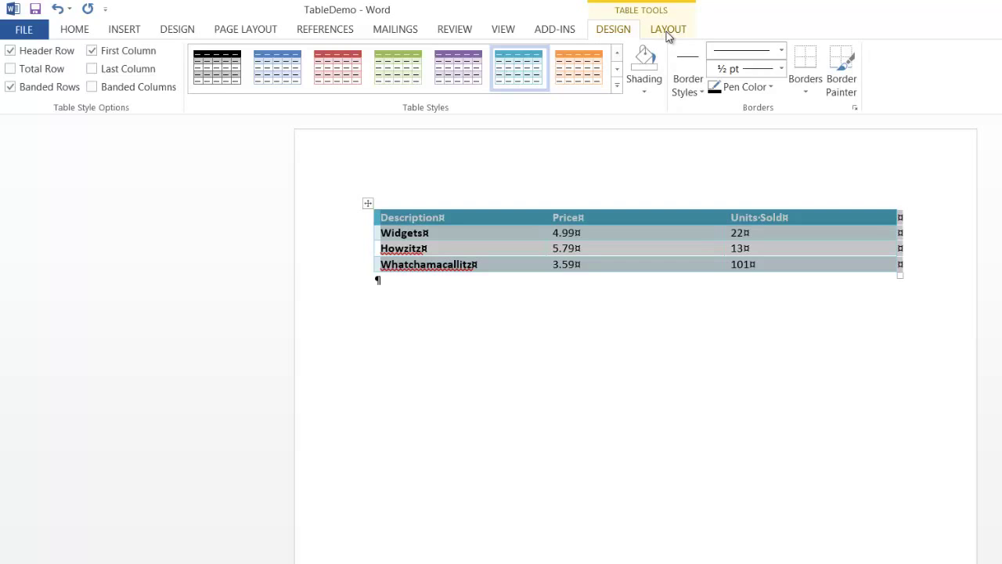
left_click(668, 29)
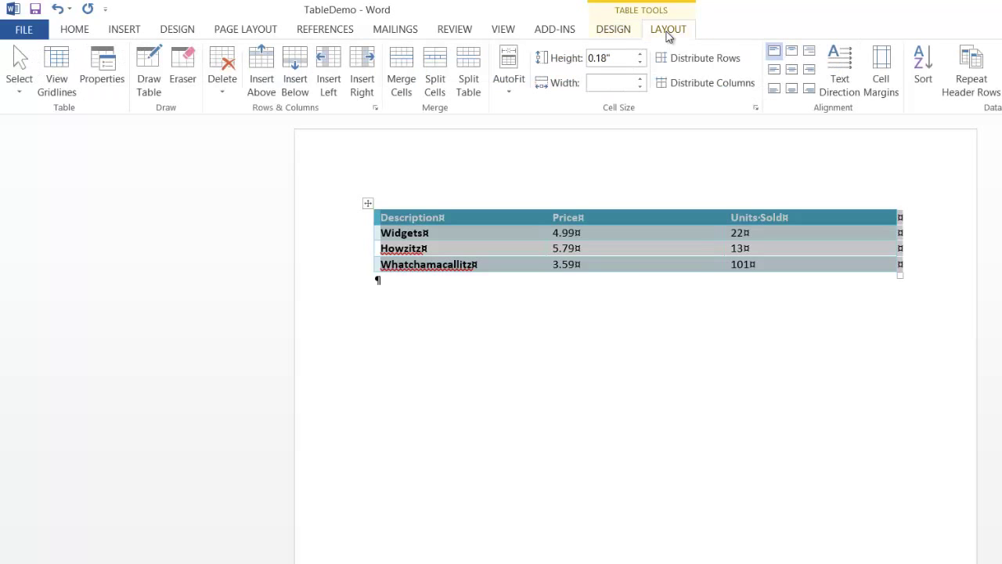
mouse_move(831, 257)
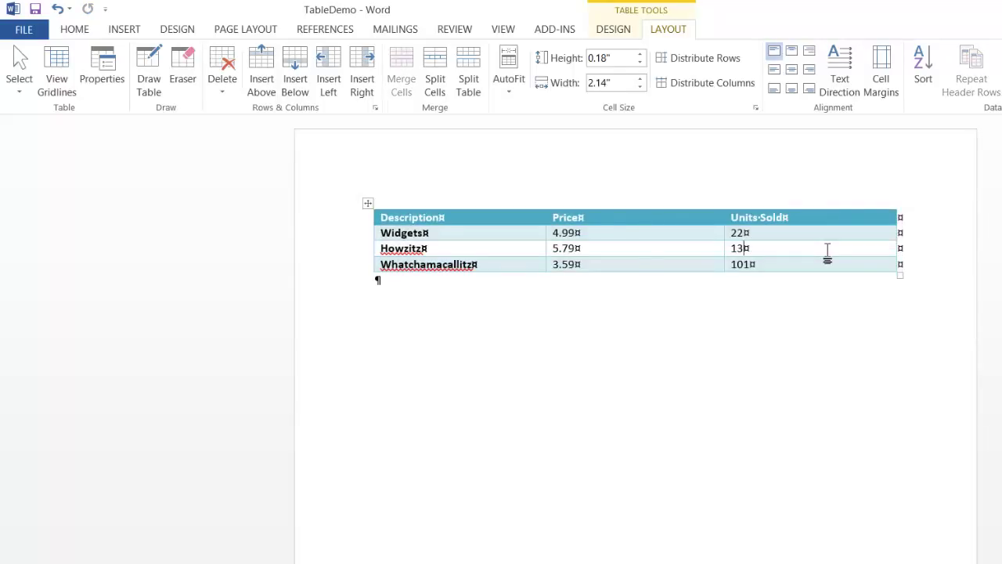
mouse_move(658, 252)
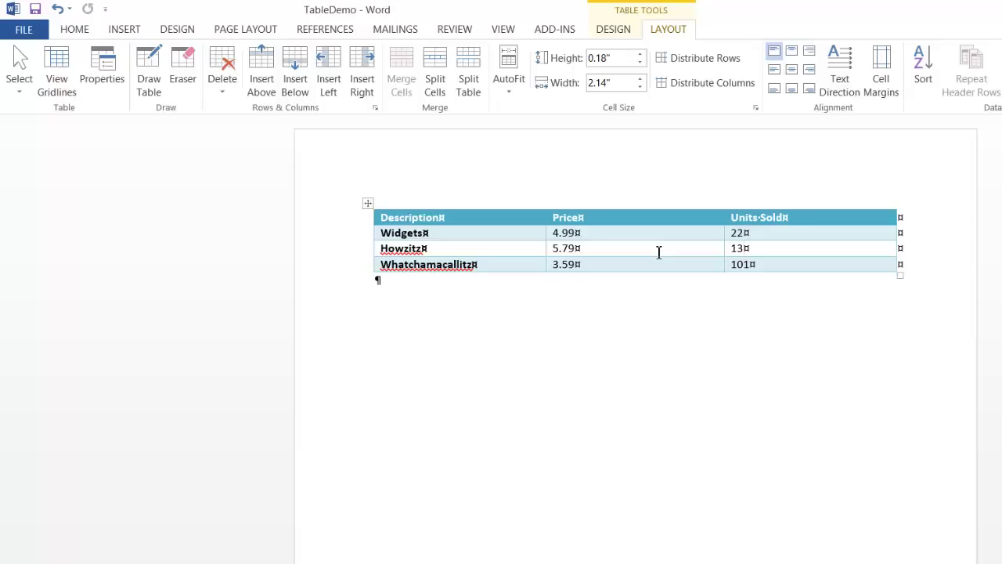
mouse_move(791, 303)
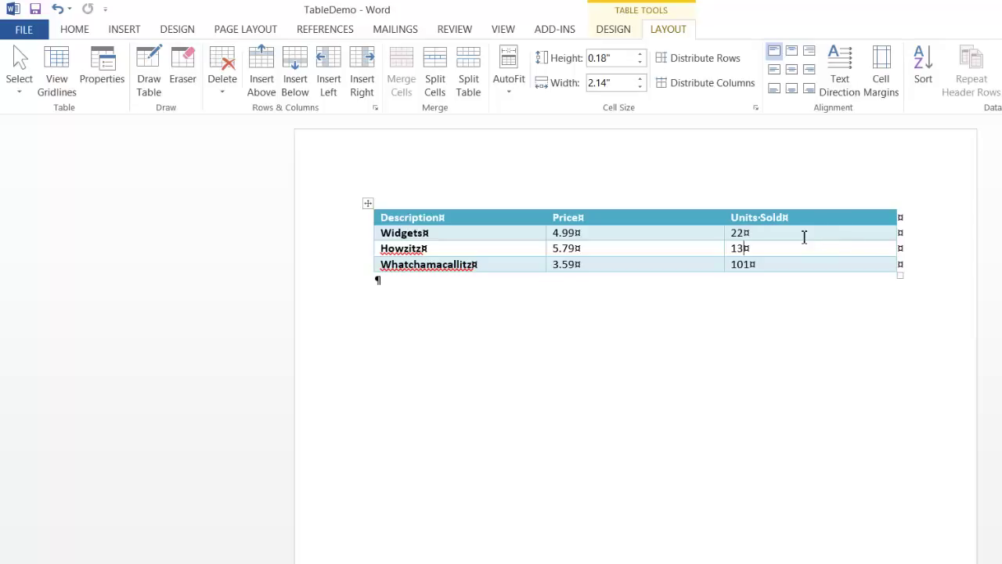
mouse_move(821, 256)
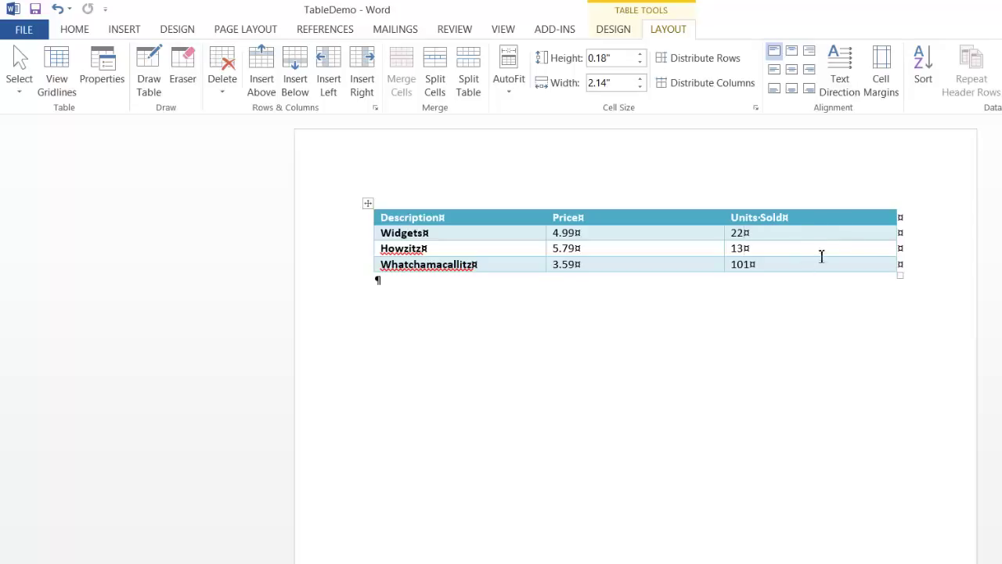
mouse_move(842, 248)
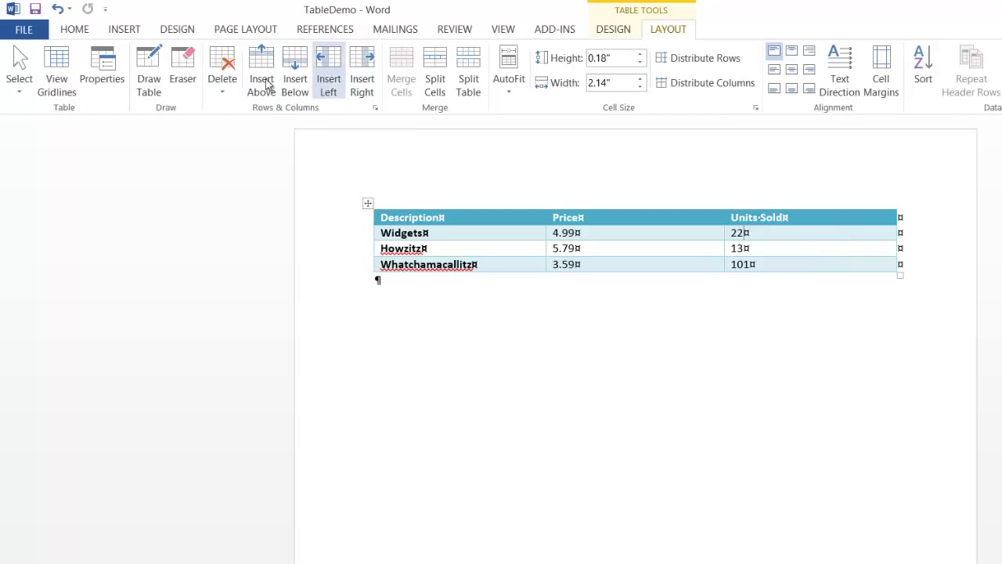
mouse_move(361, 71)
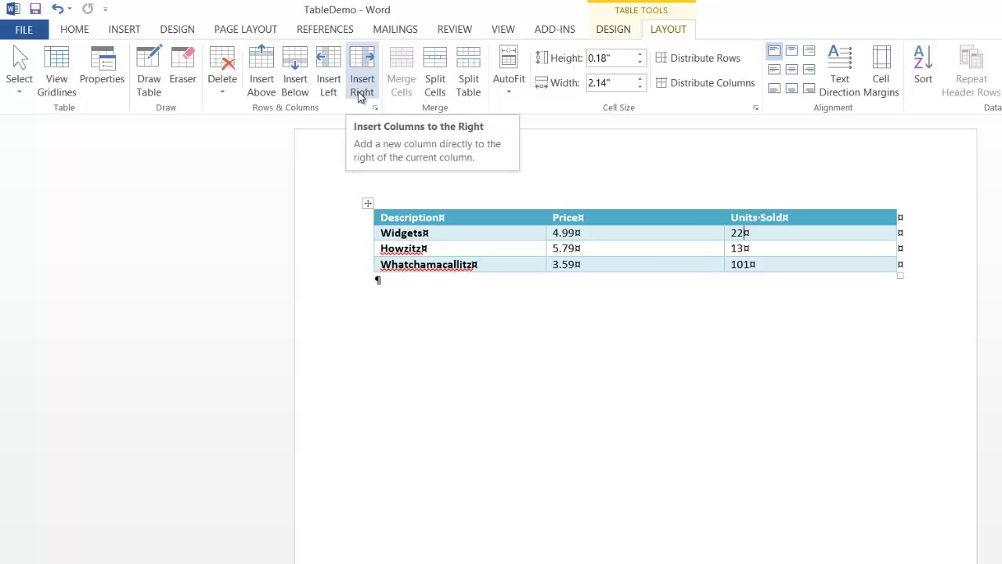
Step: Insert a column right of Units Sold and head it '$$$'
left_click(360, 70)
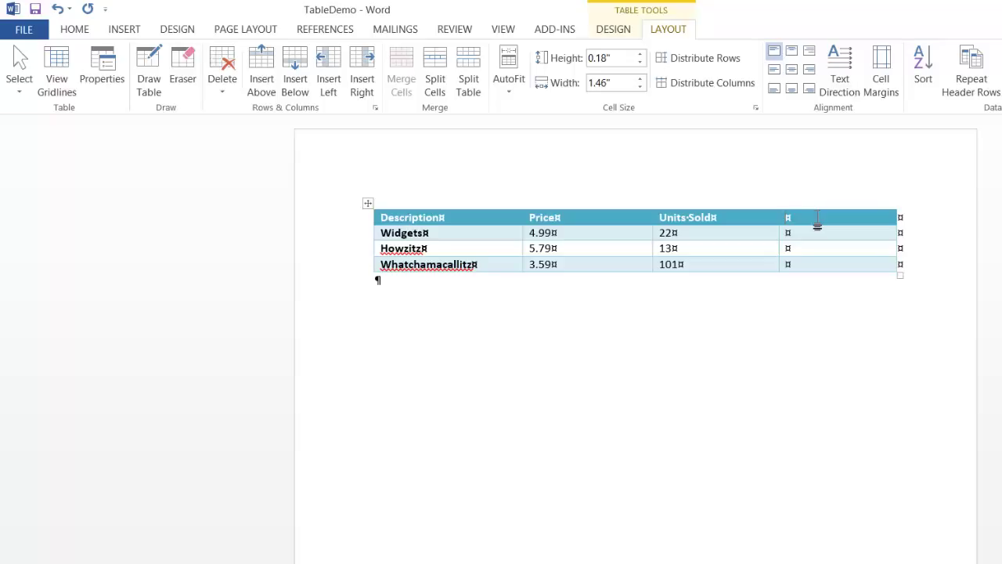
type("$$$")
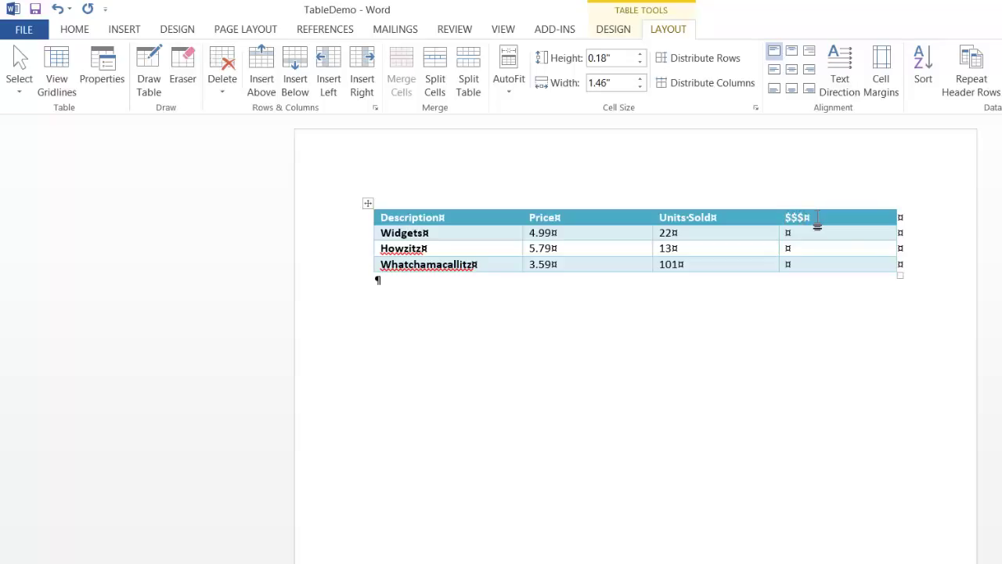
mouse_move(809, 235)
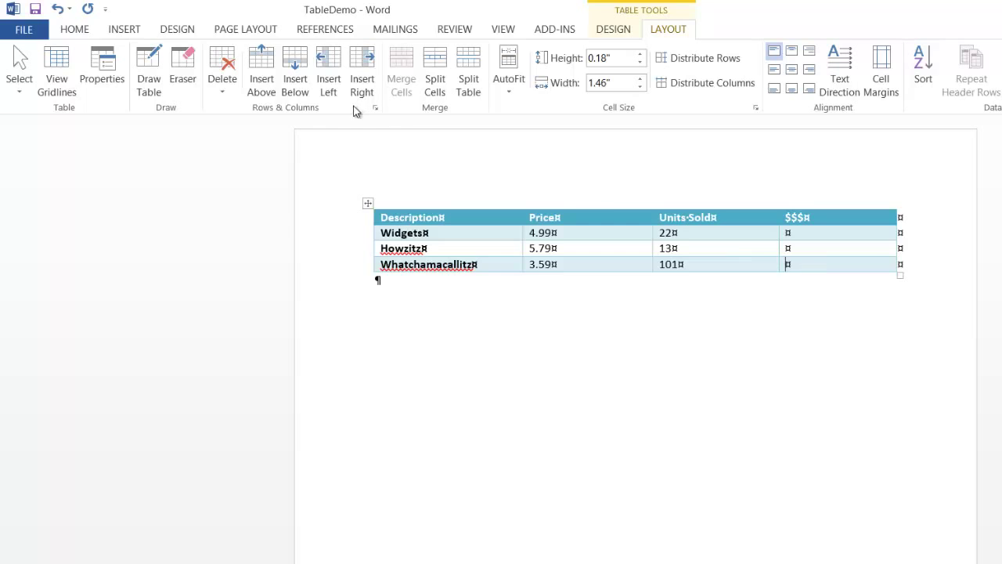
mouse_move(295, 71)
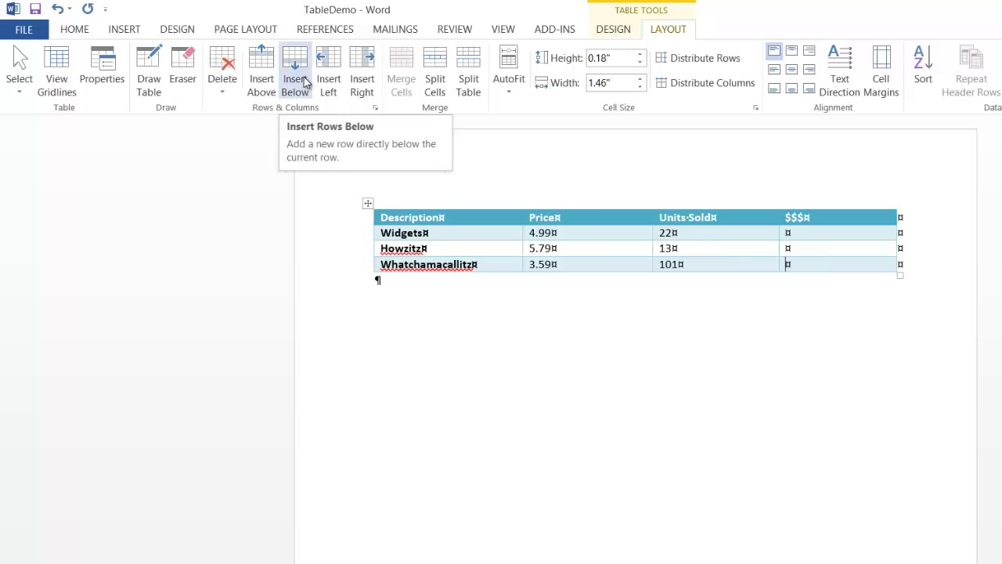
mouse_move(703, 248)
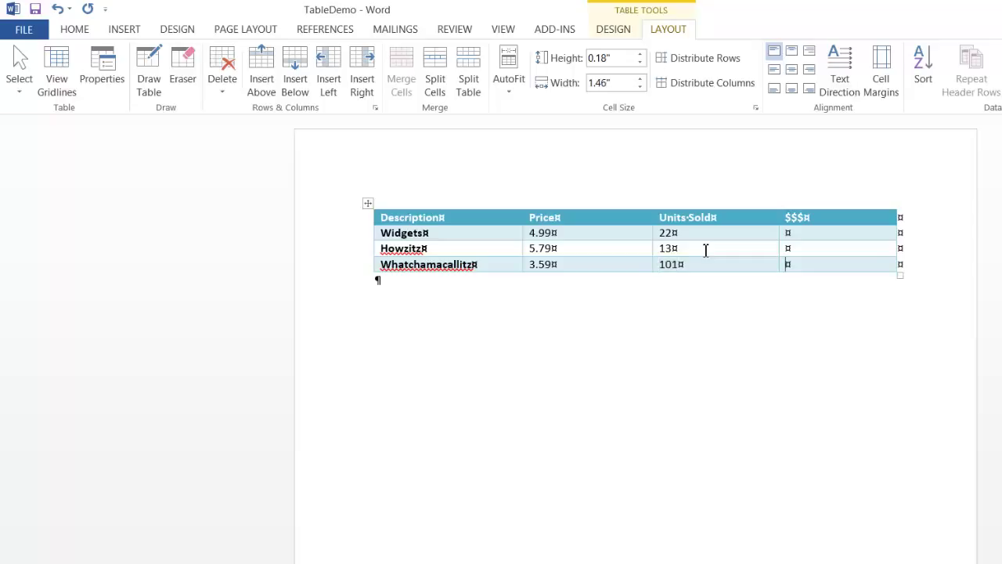
left_click(295, 70)
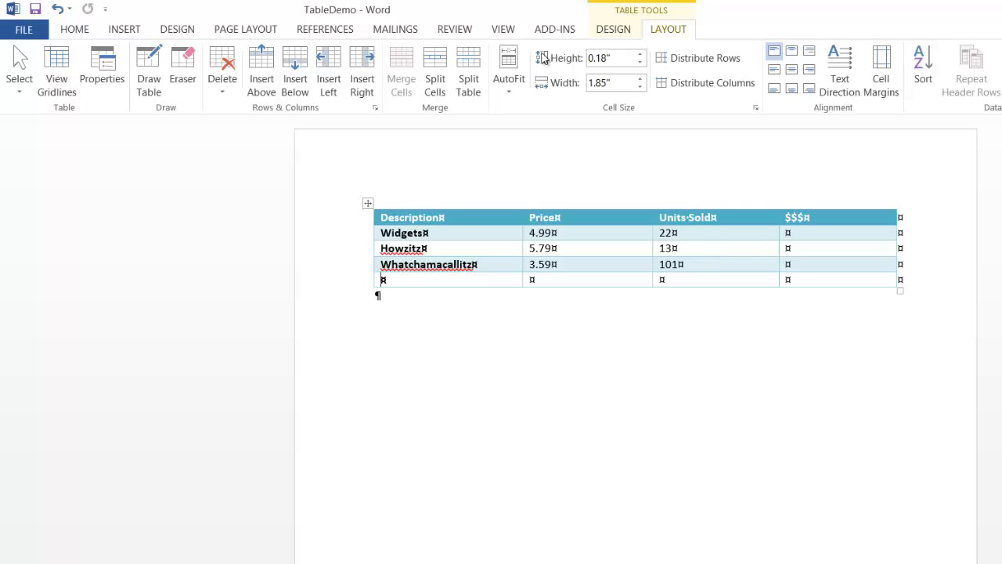
left_click(57, 8)
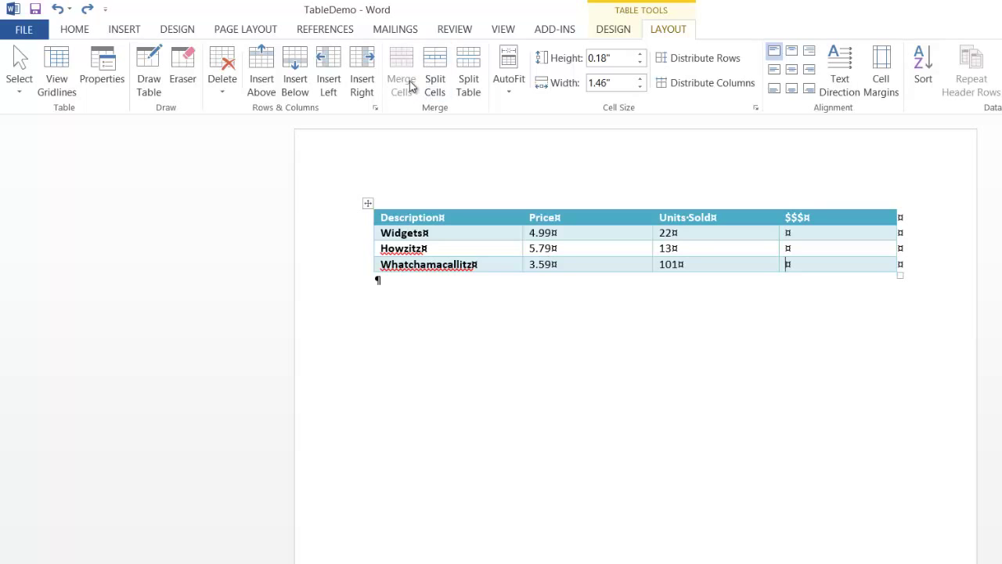
mouse_move(401, 70)
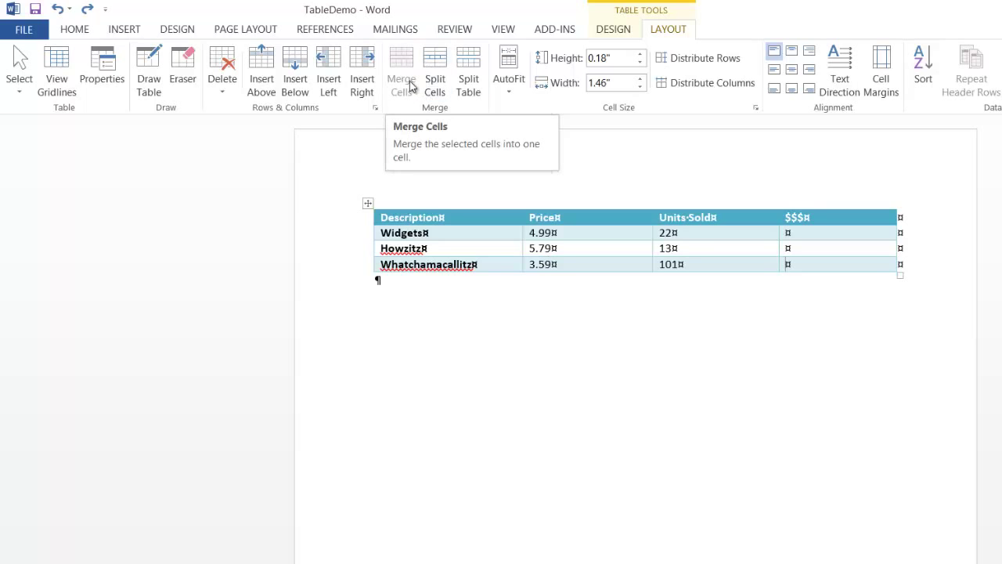
mouse_move(432, 82)
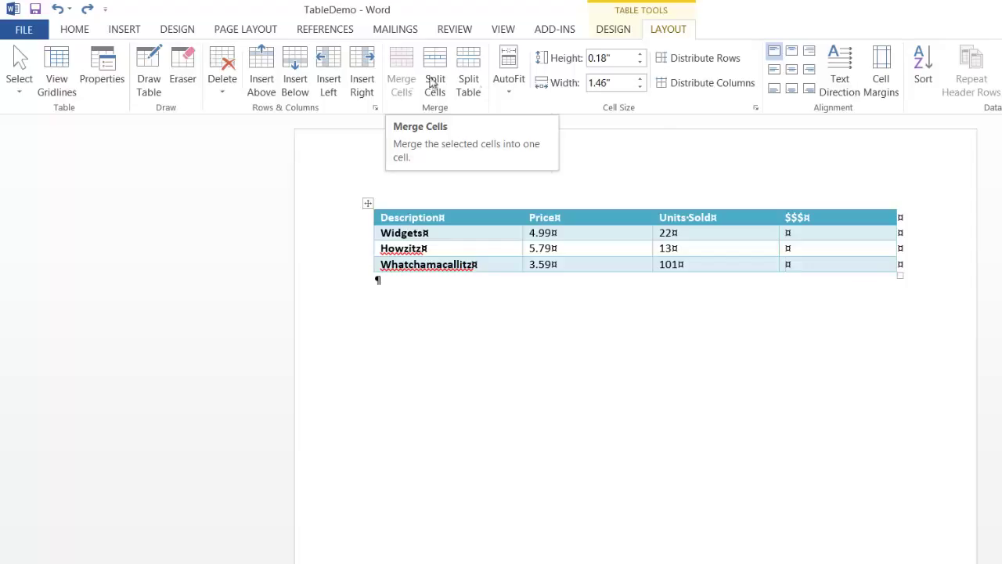
mouse_move(715, 282)
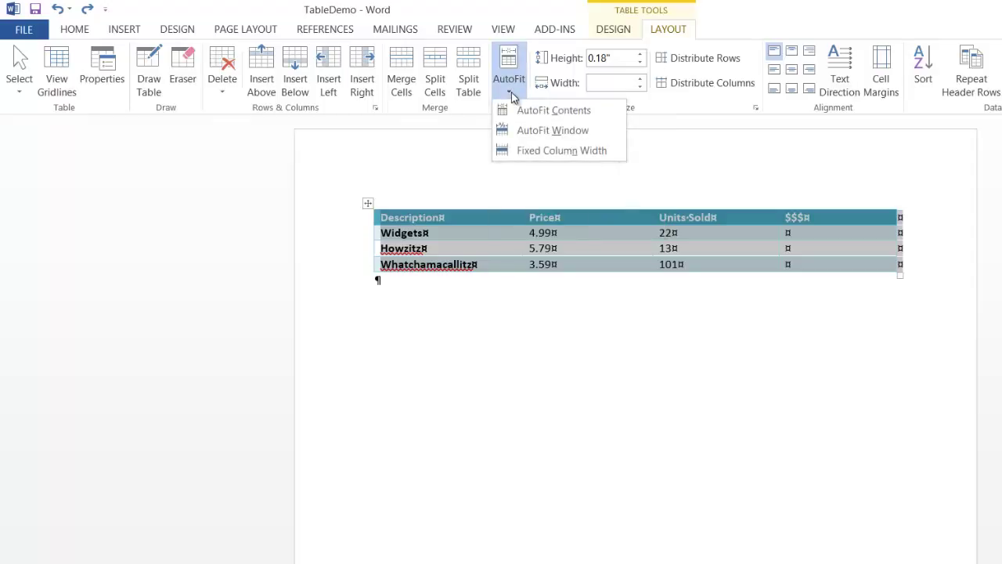
mouse_move(553, 110)
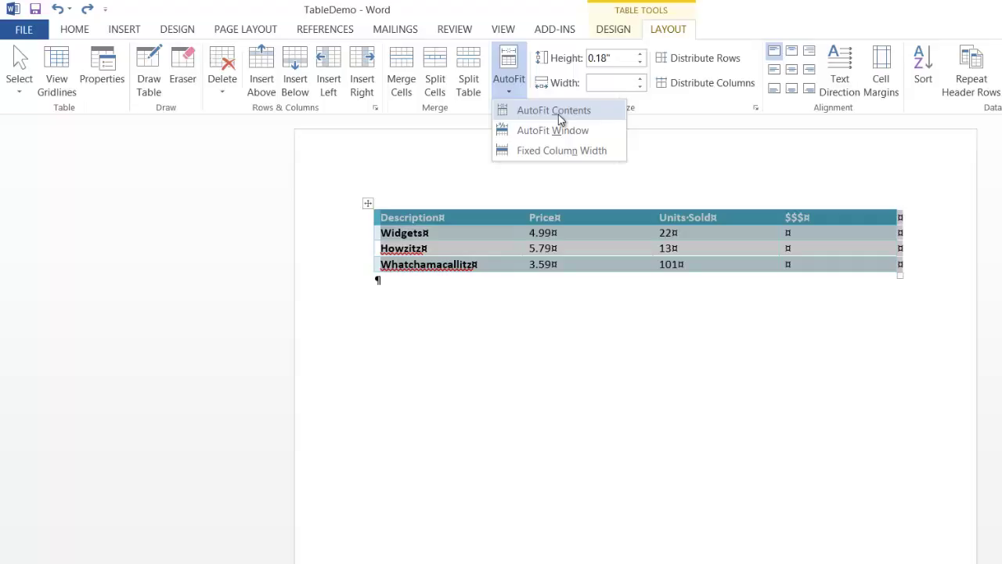
Step: Apply AutoFit Contents to all four columns of the product table
left_click(553, 109)
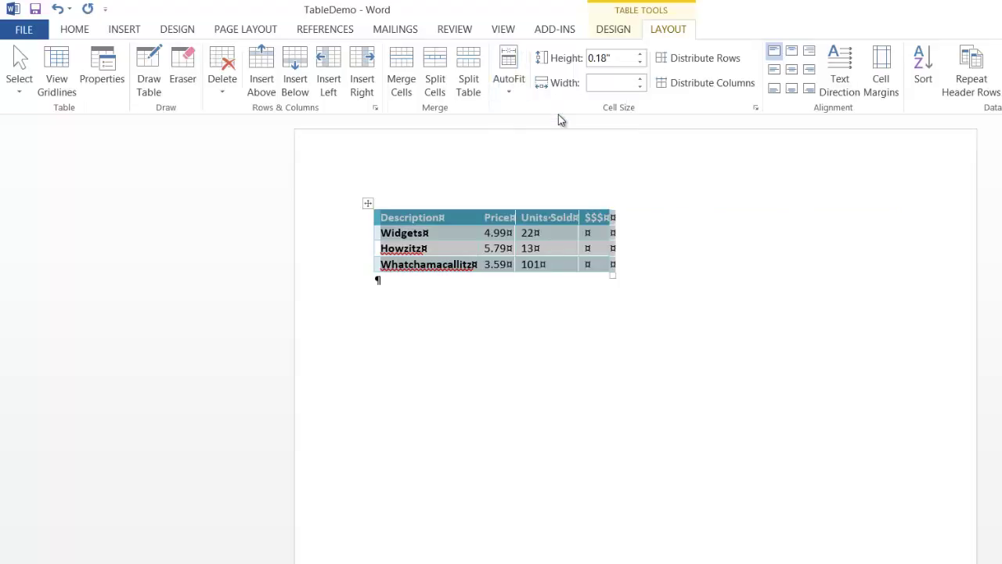
mouse_move(558, 115)
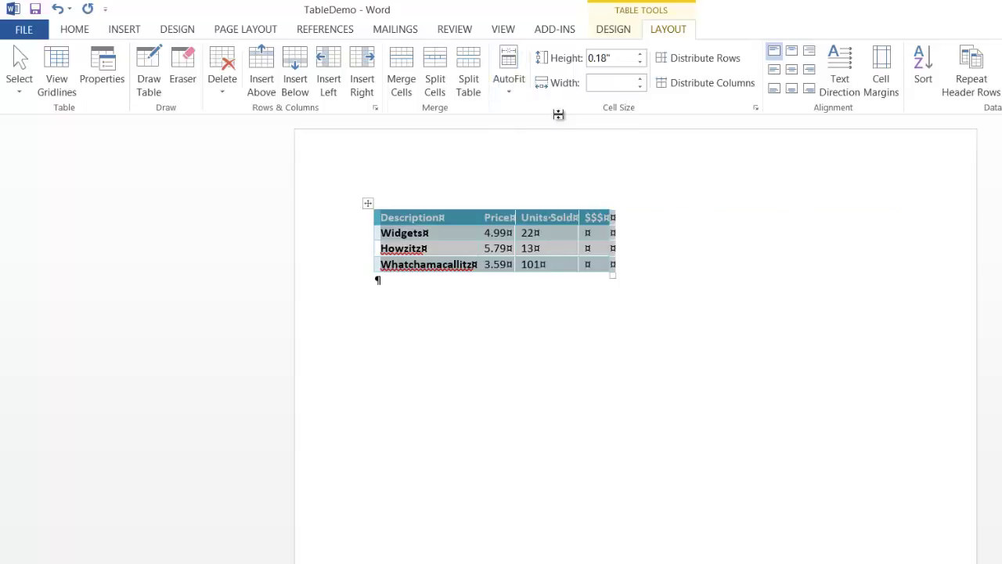